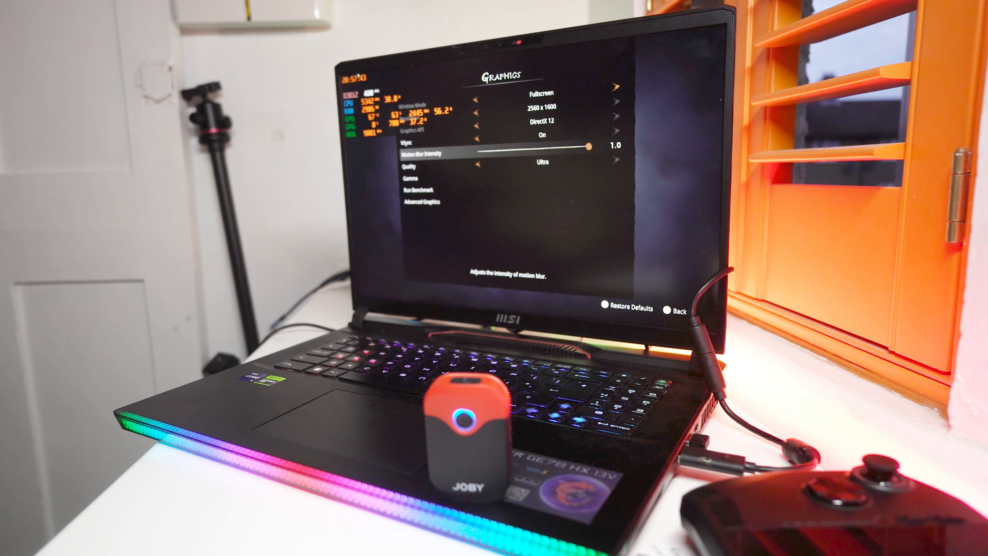
{"action": "left_click", "coordinate": [416, 202]}
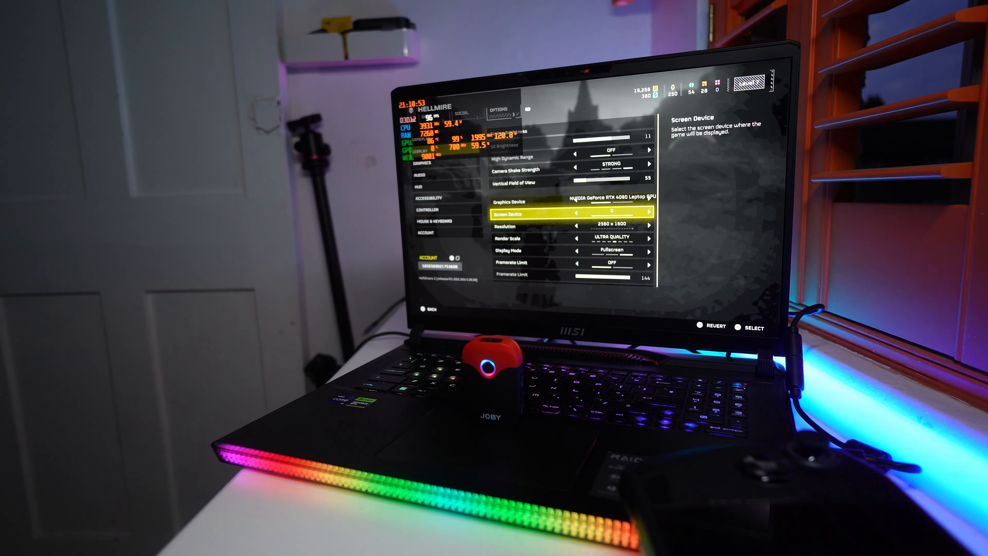
{"action": "key", "text": "down"}
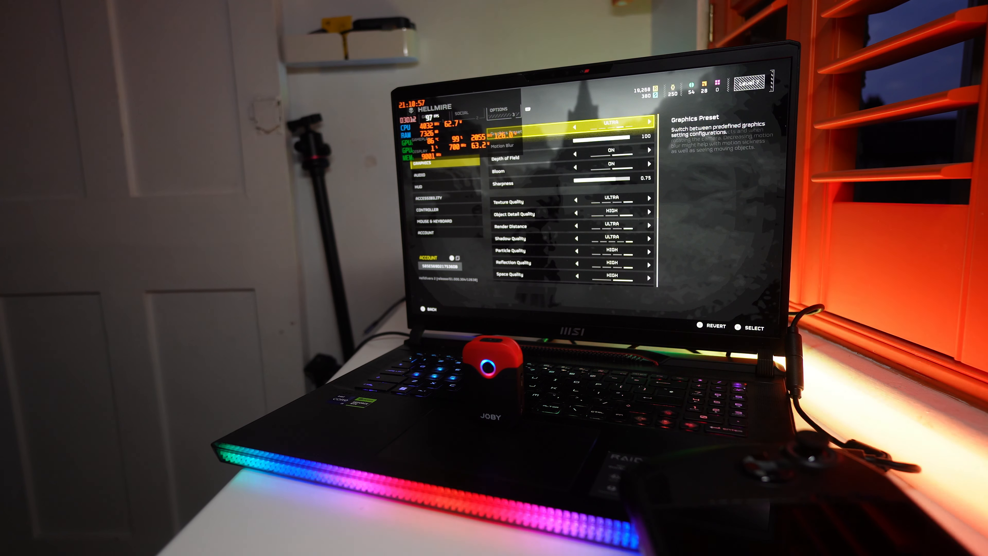
{"action": "key", "text": "down"}
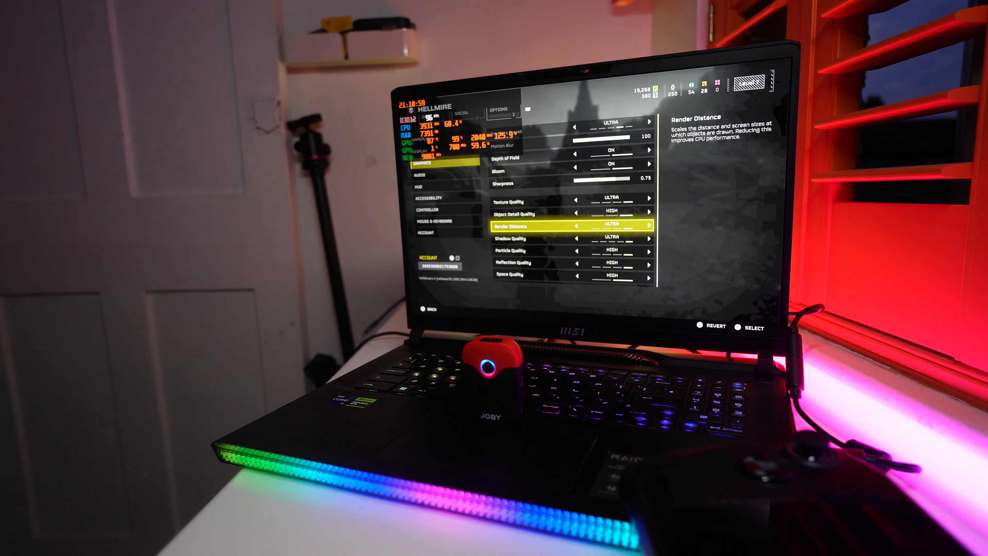